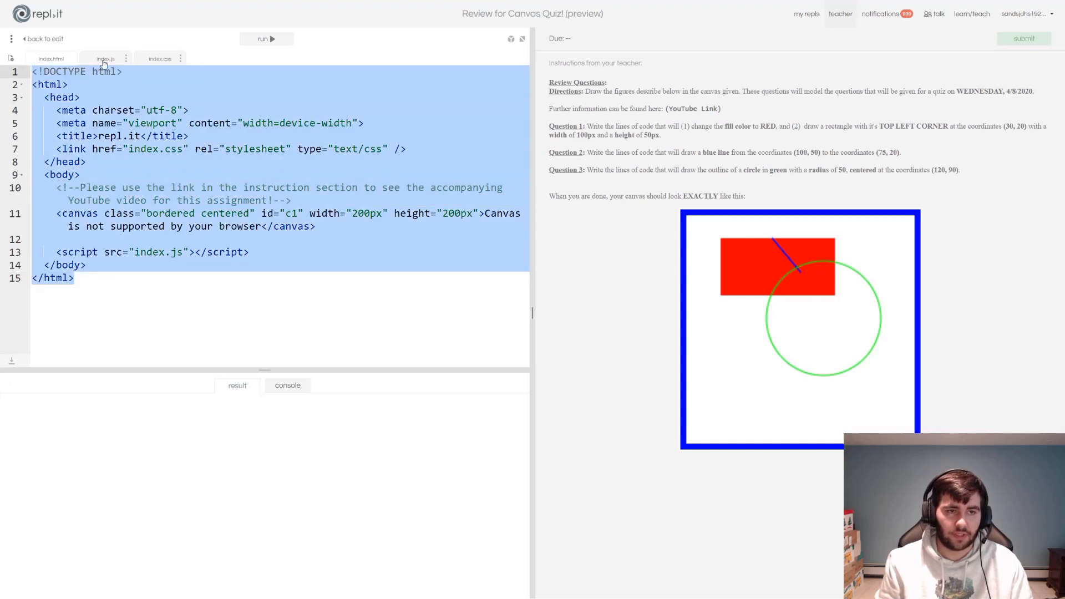
- Switch the editor from index.html to index.js to view the starter draw() code
left_click(106, 58)
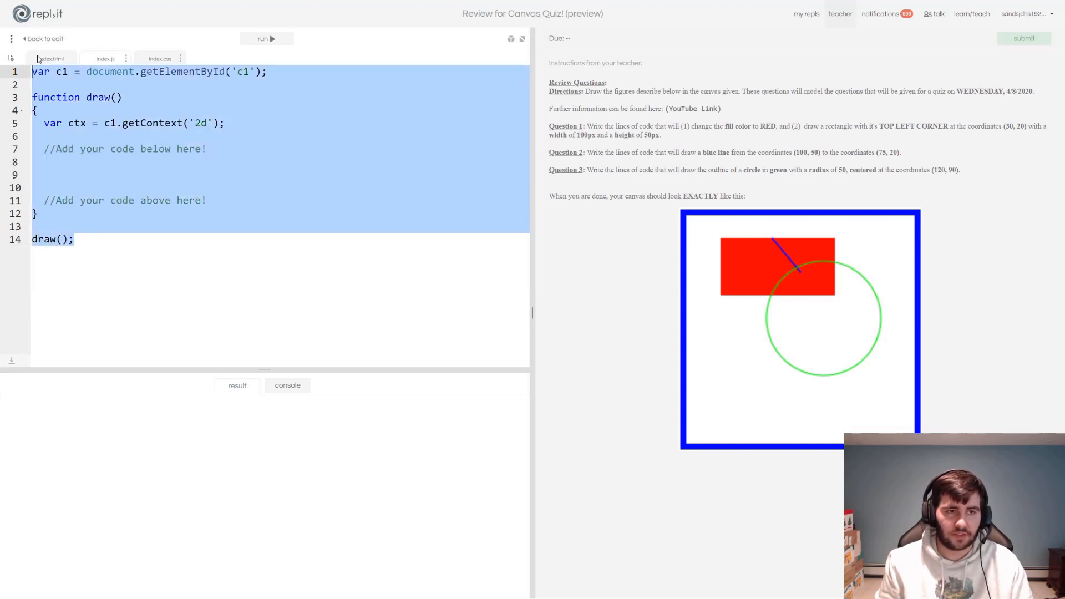
left_click(160, 59)
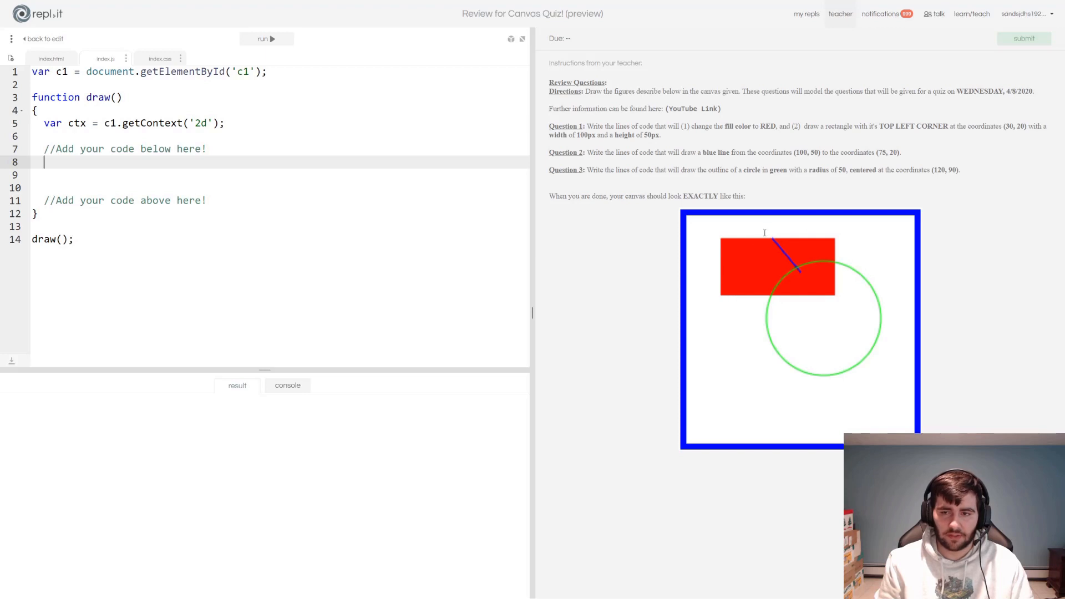
mouse_move(892, 344)
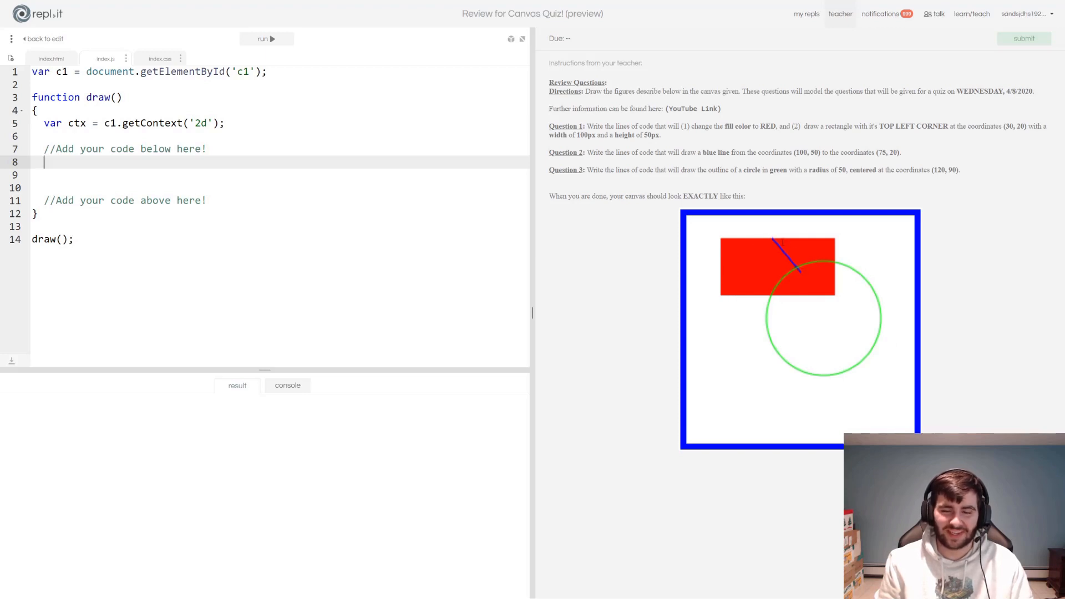
mouse_move(733, 229)
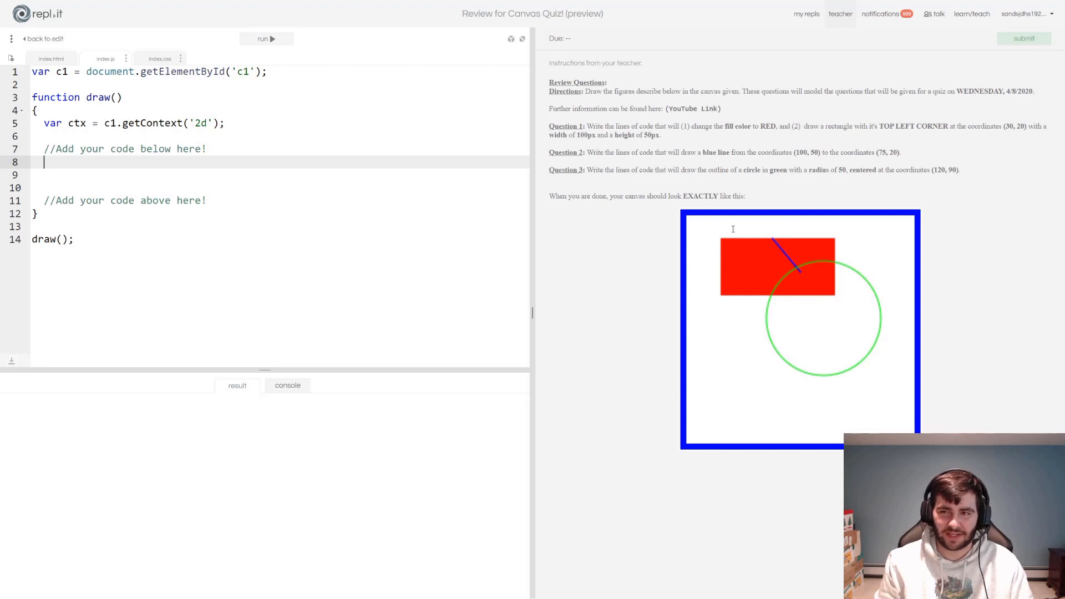
mouse_move(714, 221)
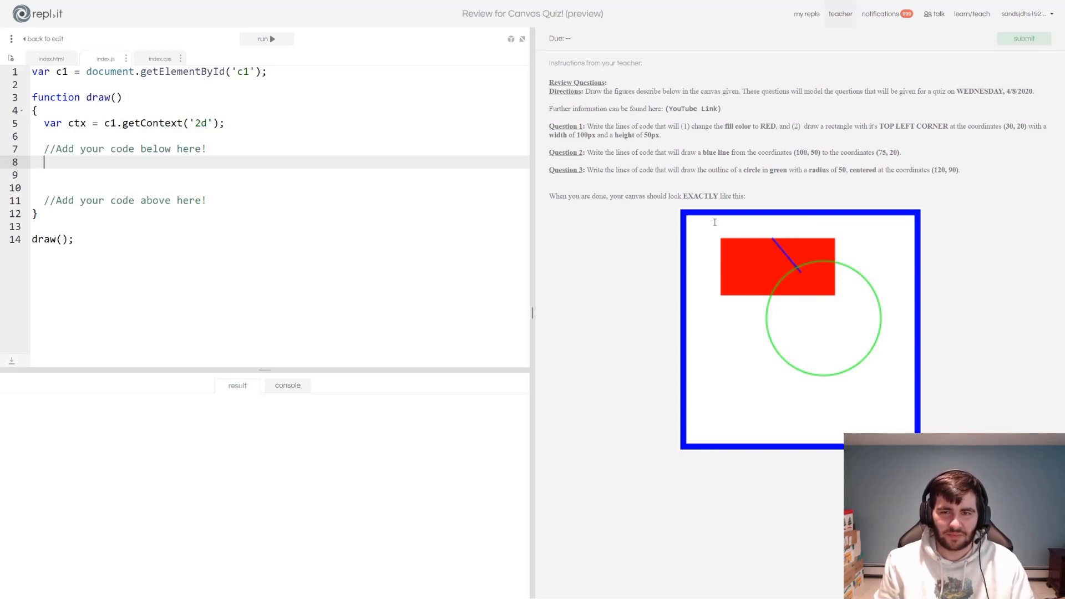